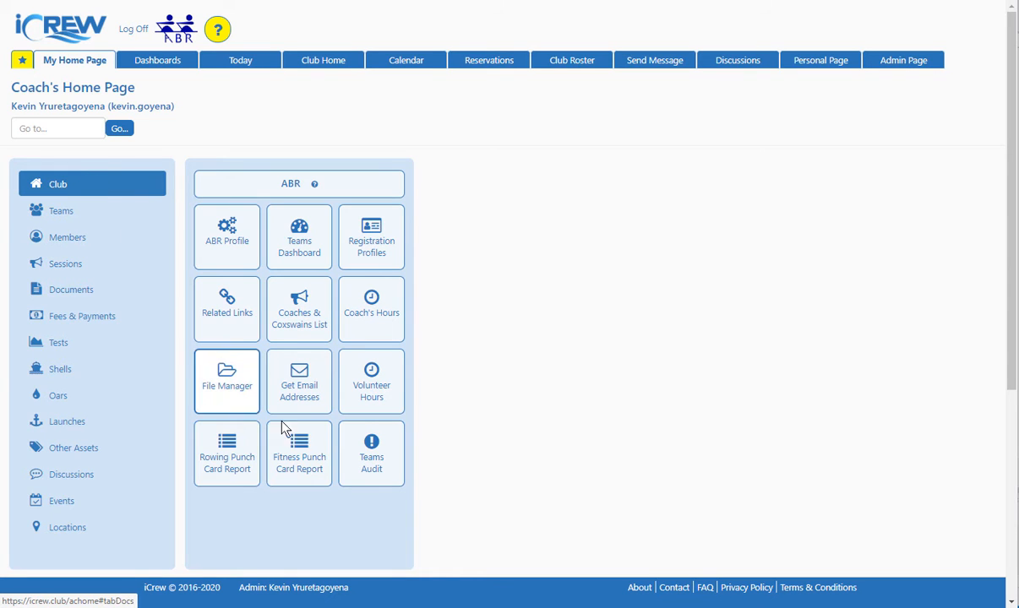
Start a Teams Membership Audit comparing novice and varsity teams against Juniors ALL, finding members not in it.
click(371, 453)
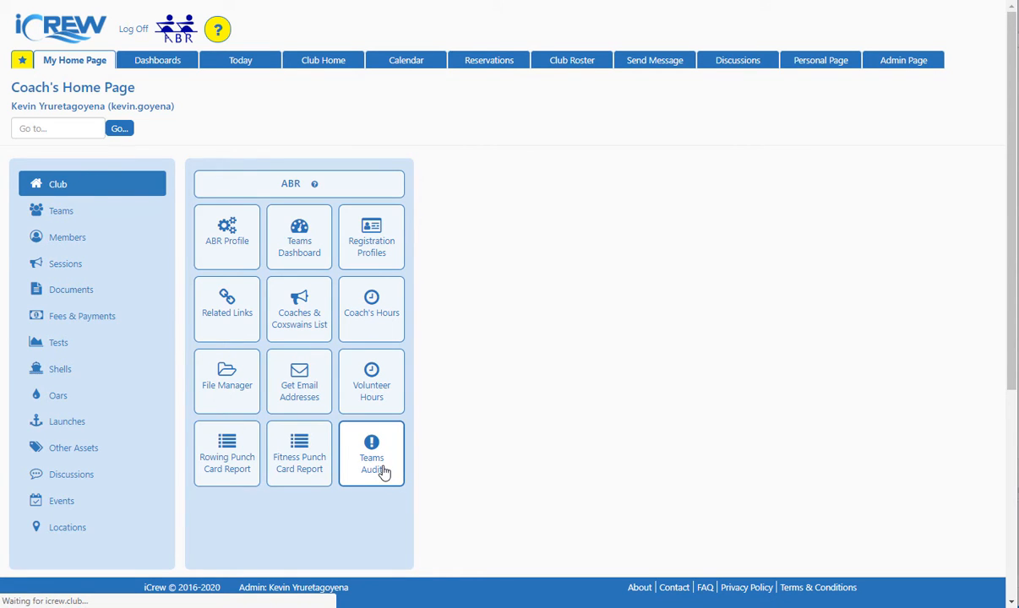
click(372, 452)
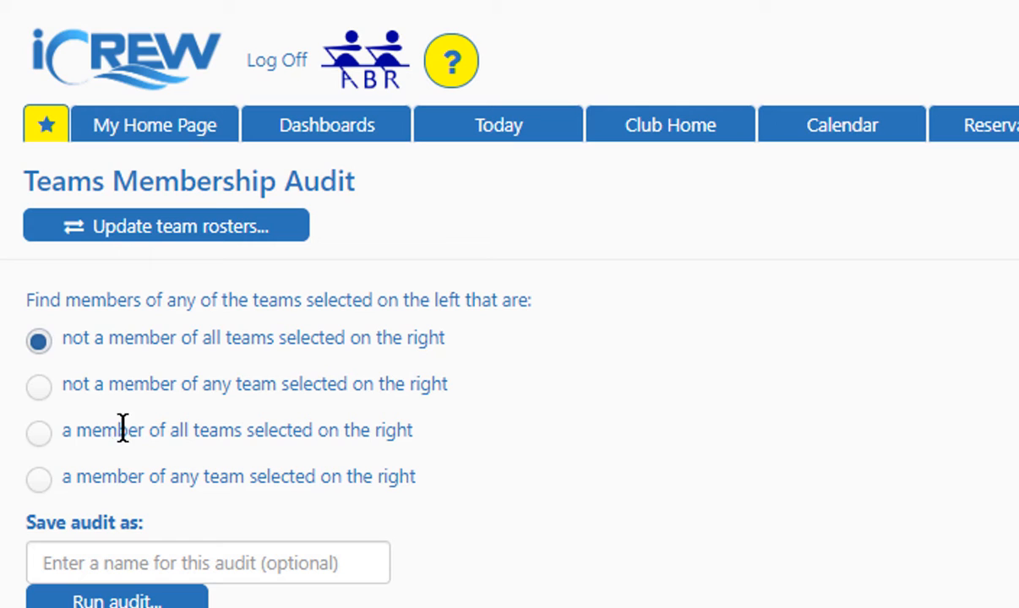
mouse_move(399, 338)
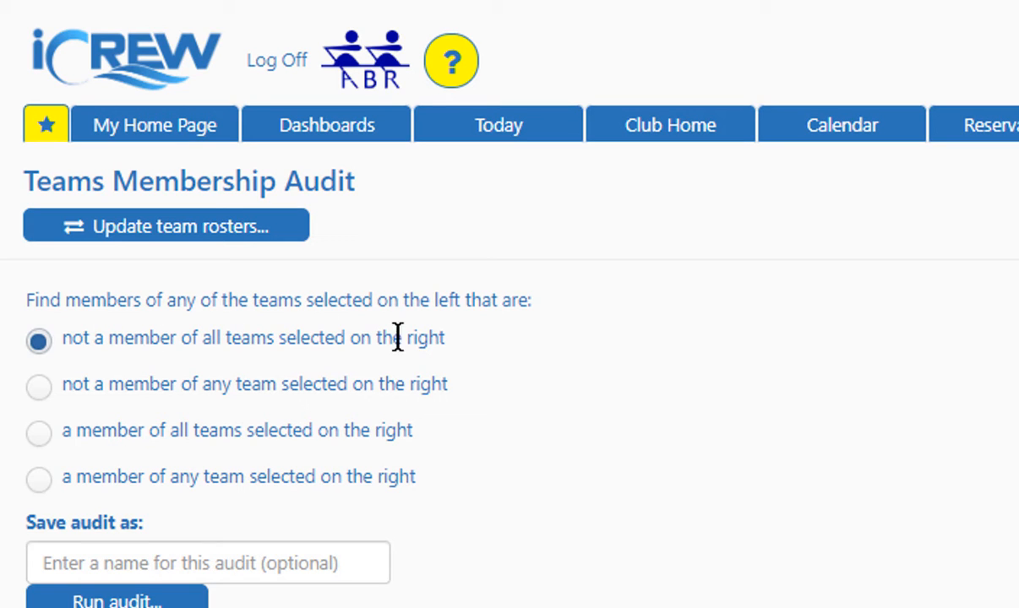
mouse_move(364, 384)
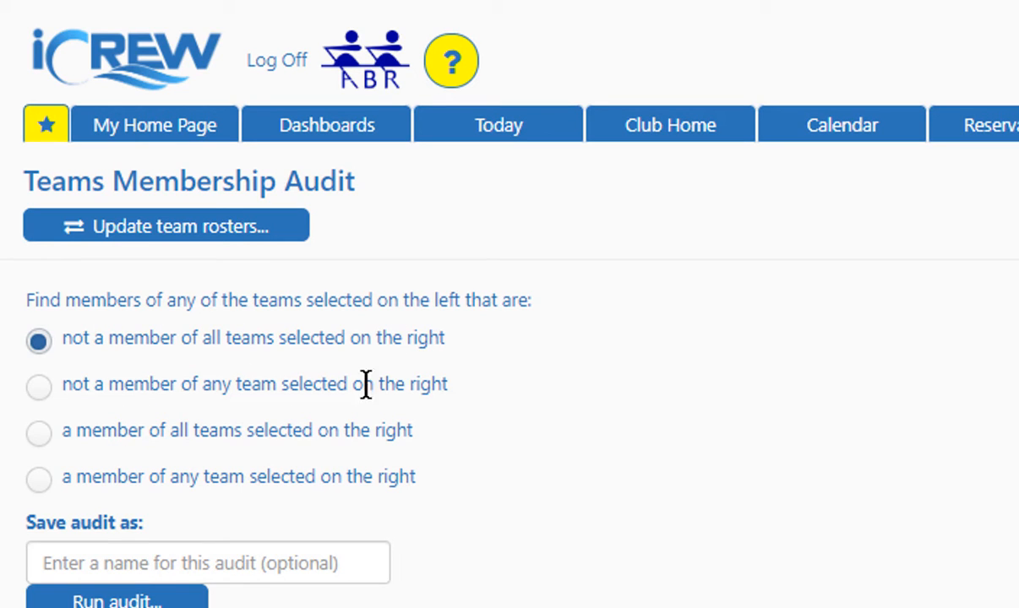
mouse_move(152, 477)
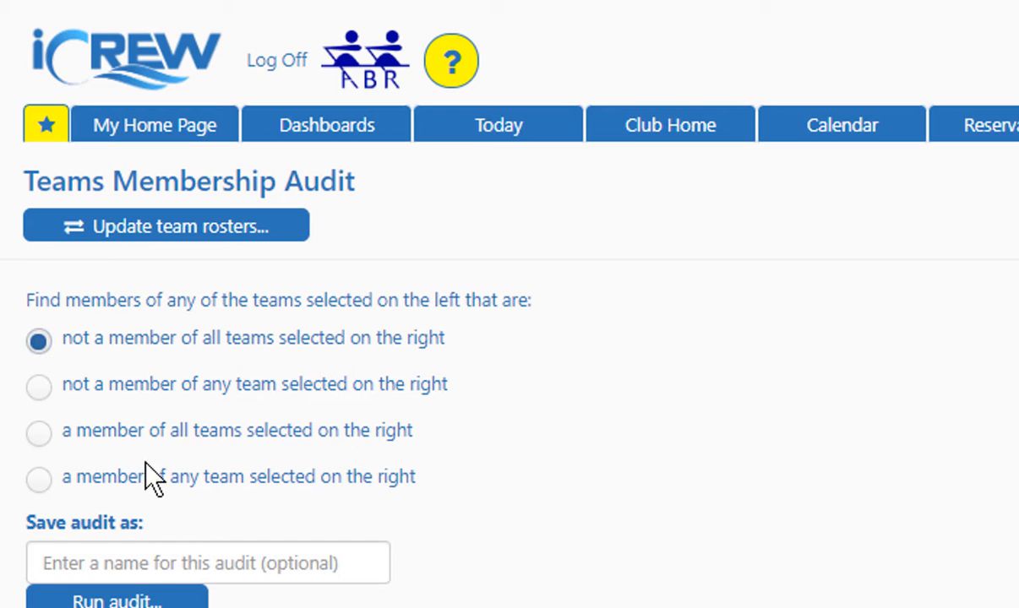
mouse_move(144, 510)
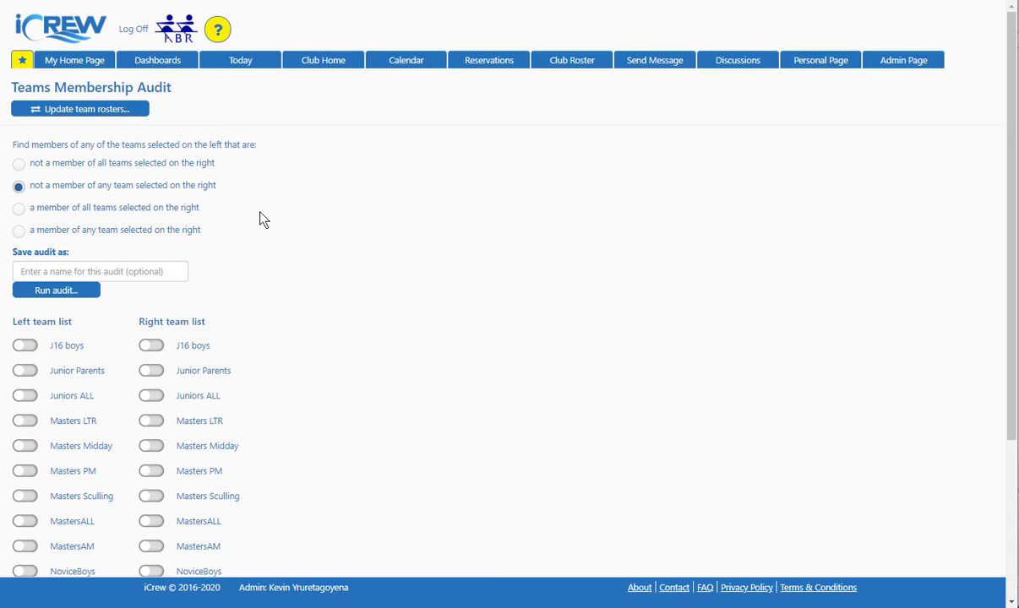
mouse_move(280, 233)
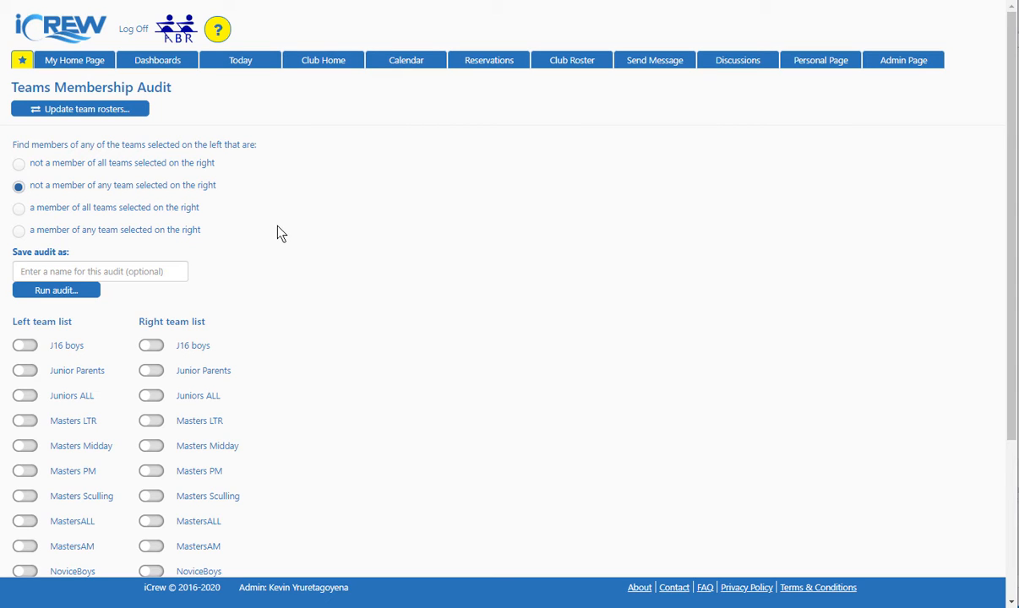
mouse_move(157, 402)
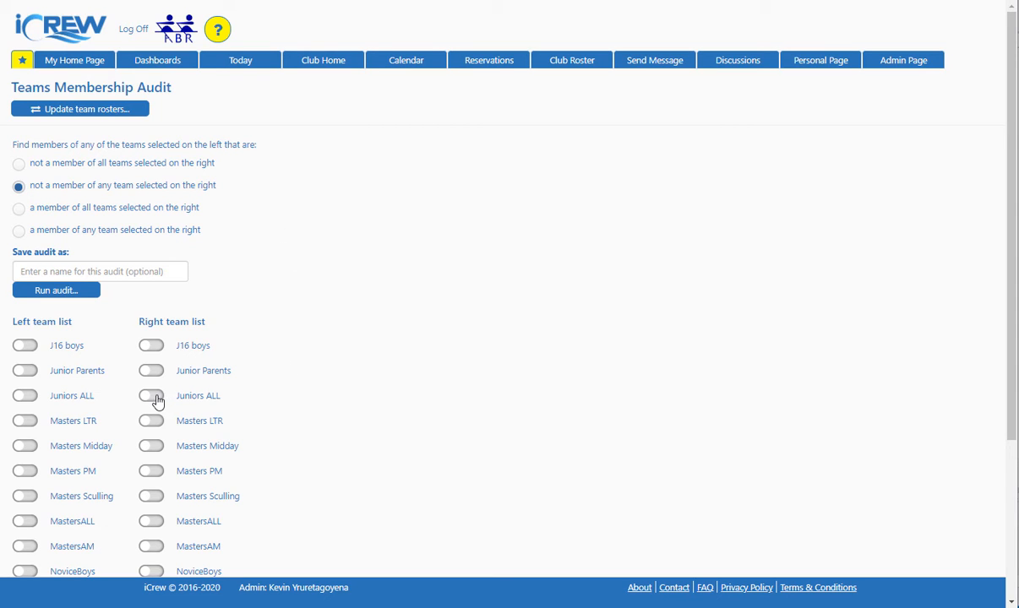
click(150, 395)
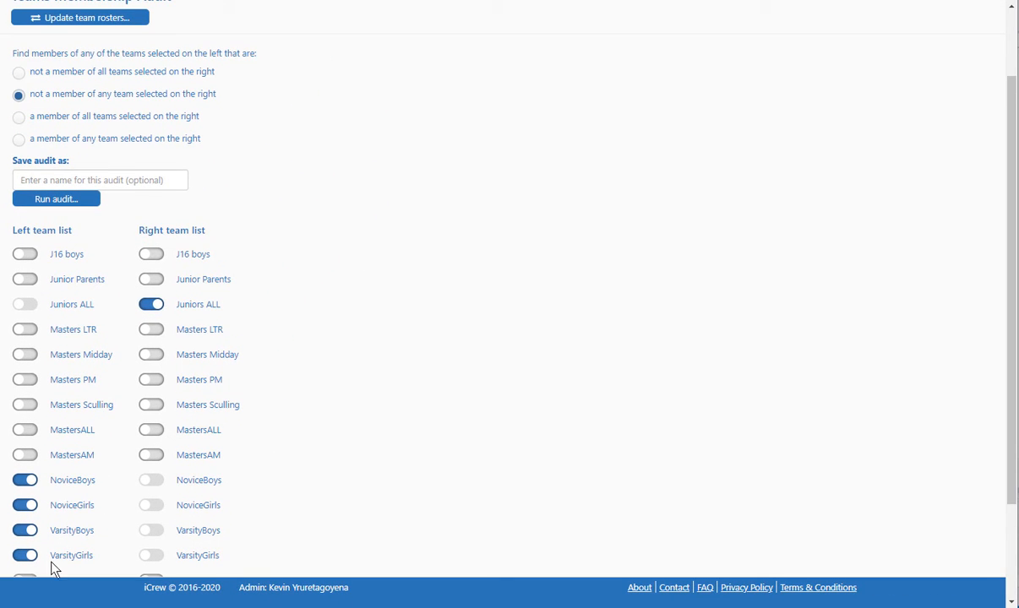
mouse_move(172, 293)
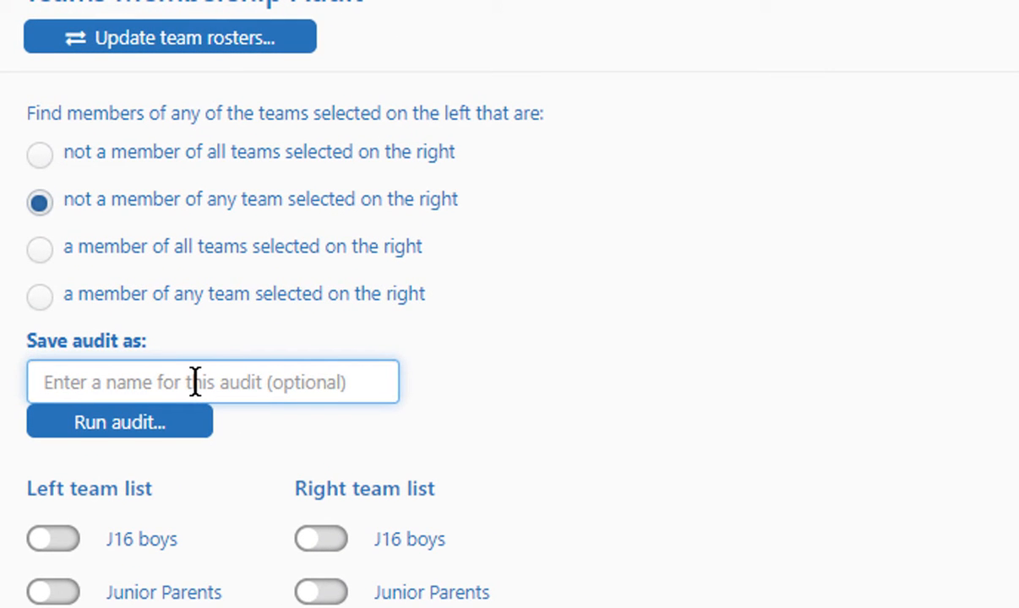
Save the audit as 'Juniors All Audit' and run it.
click(213, 382)
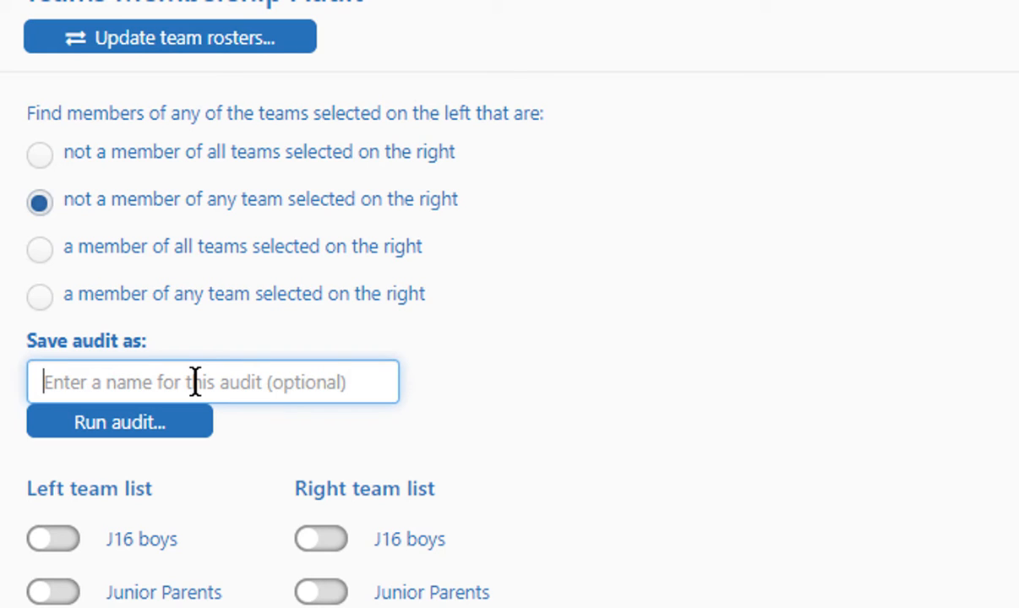
text(Juniors All)
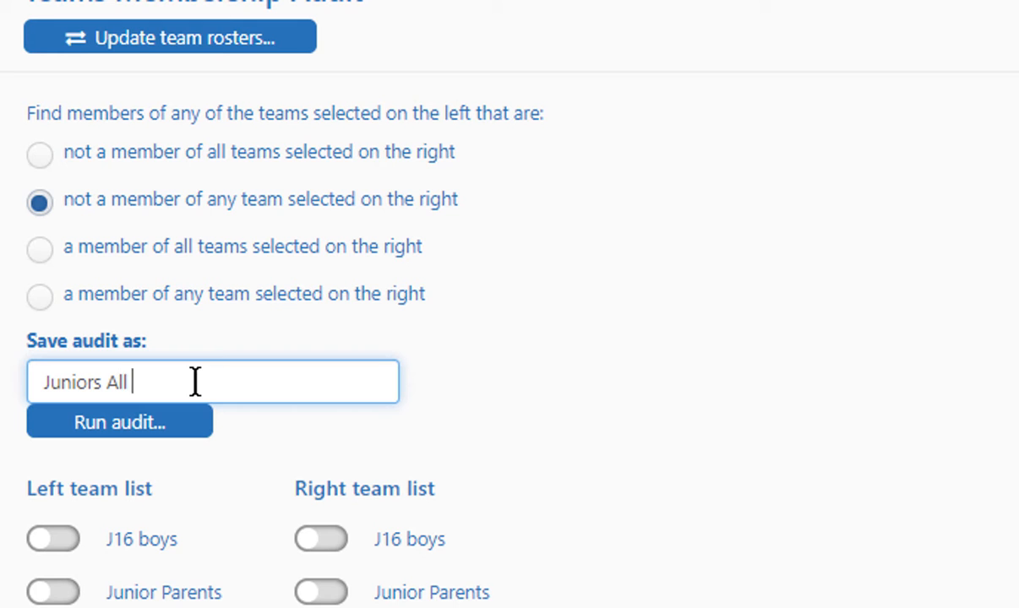
text(Audit)
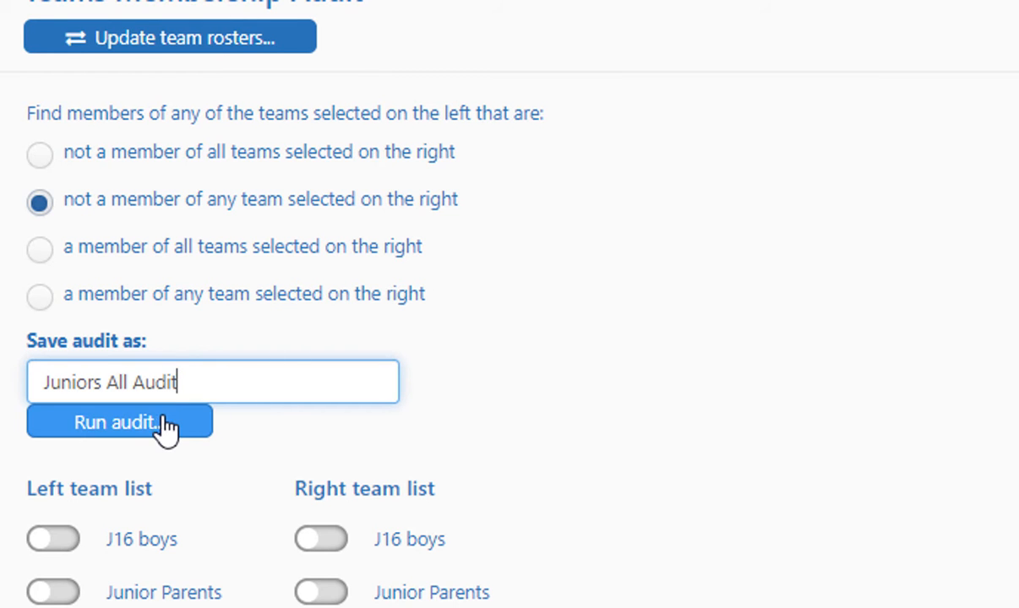
click(119, 423)
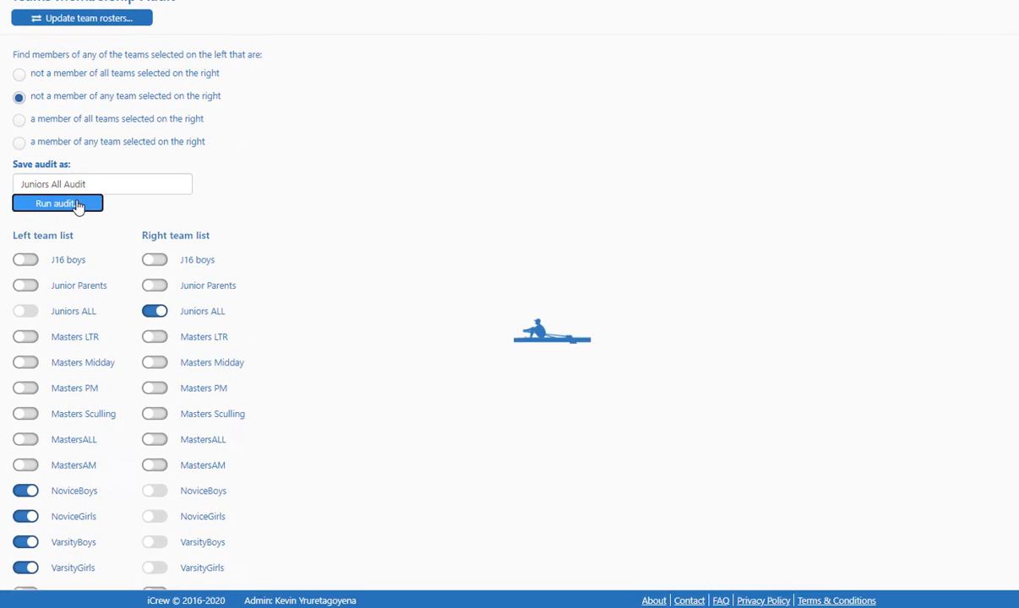
Review the result listing one NoviceGirls member who is not in Juniors ALL.
click(58, 203)
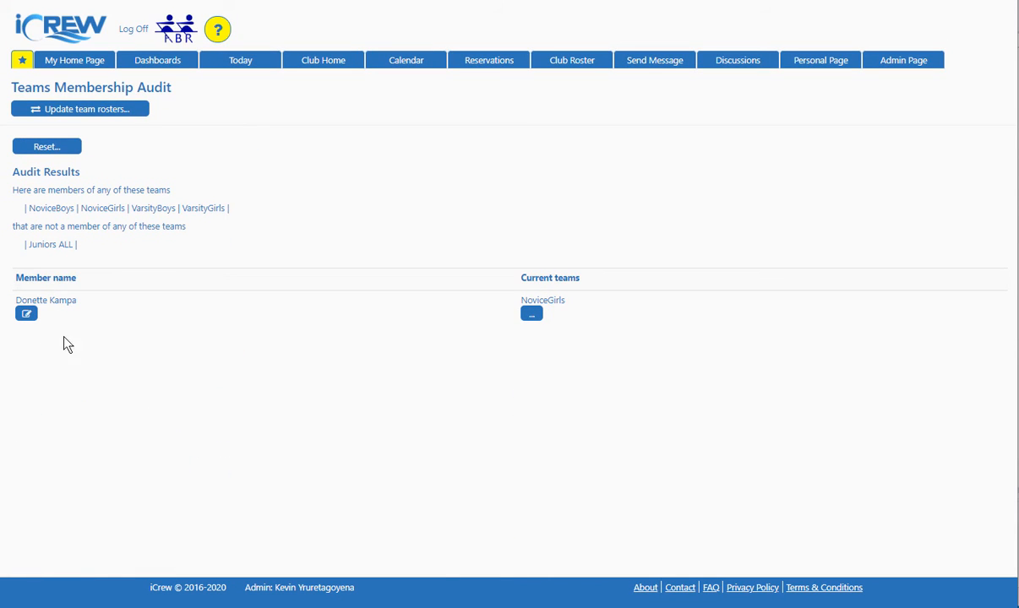
mouse_move(551, 338)
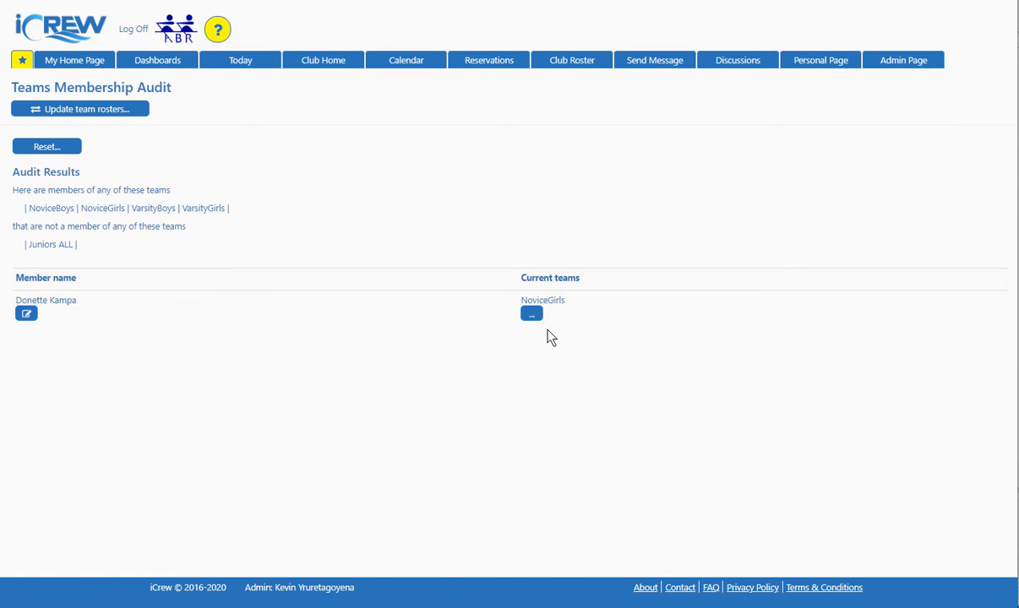
mouse_move(8, 311)
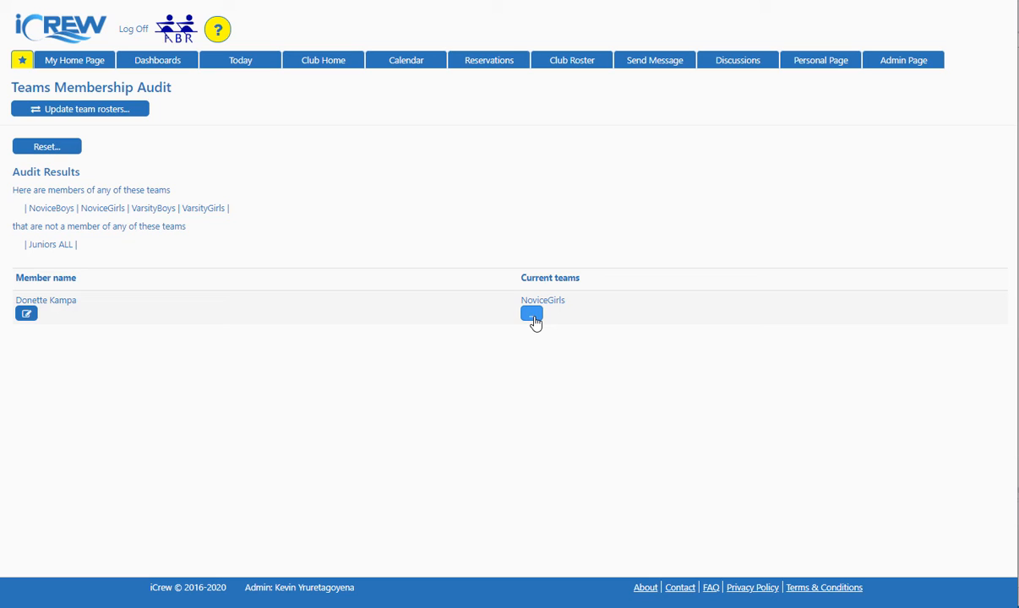
click(530, 314)
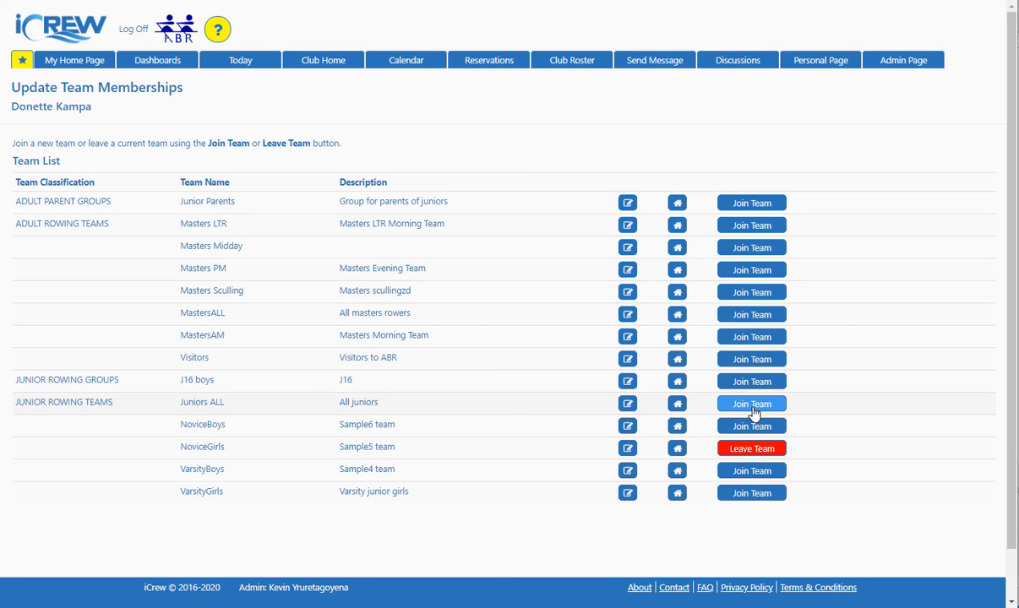
click(750, 402)
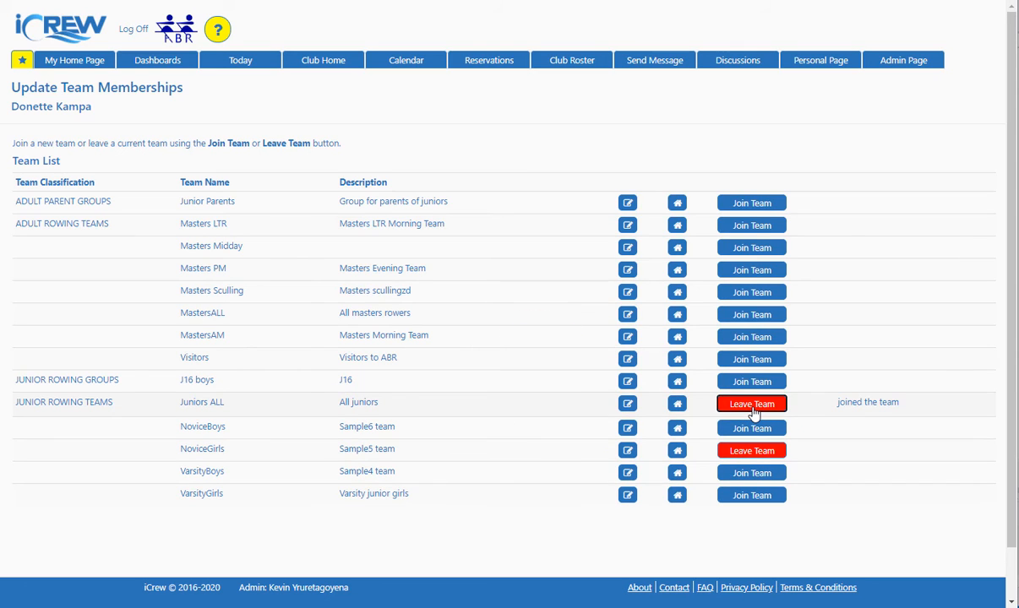
click(74, 61)
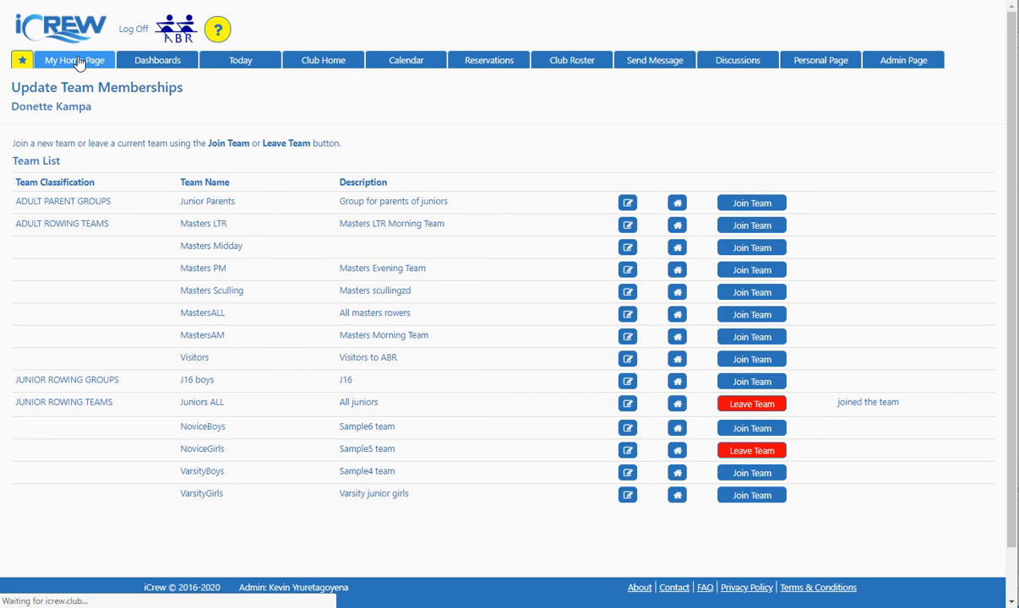
Show the Teams Membership Audit List, now containing the saved Juniors All Audit.
click(74, 61)
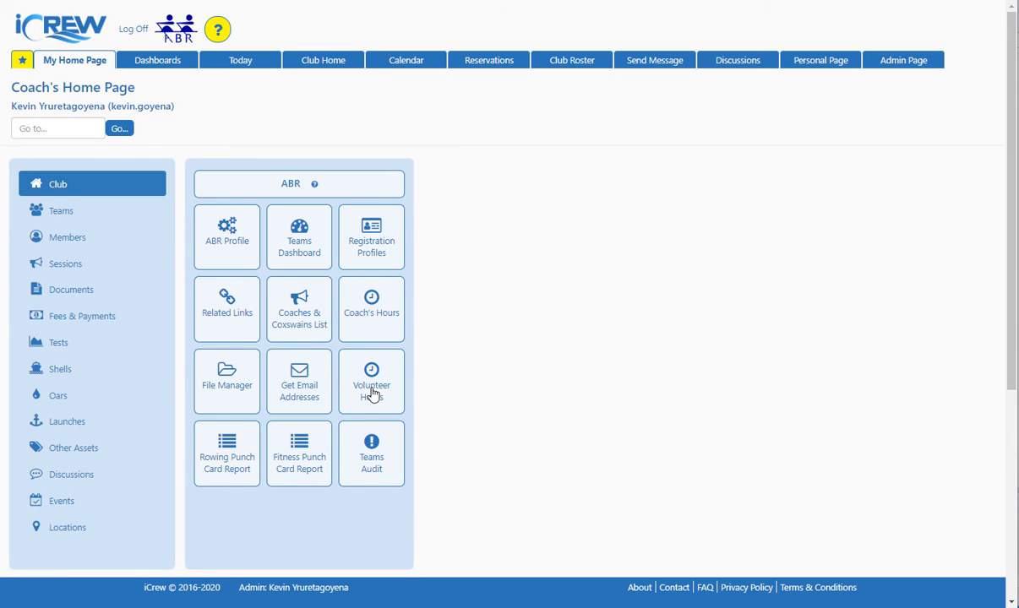
click(372, 453)
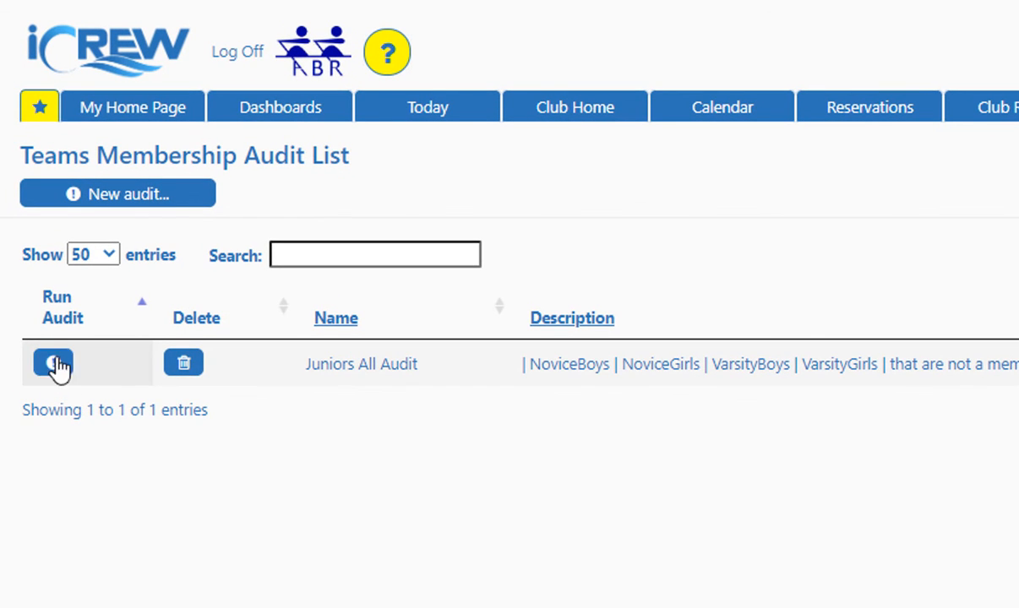
mouse_move(52, 364)
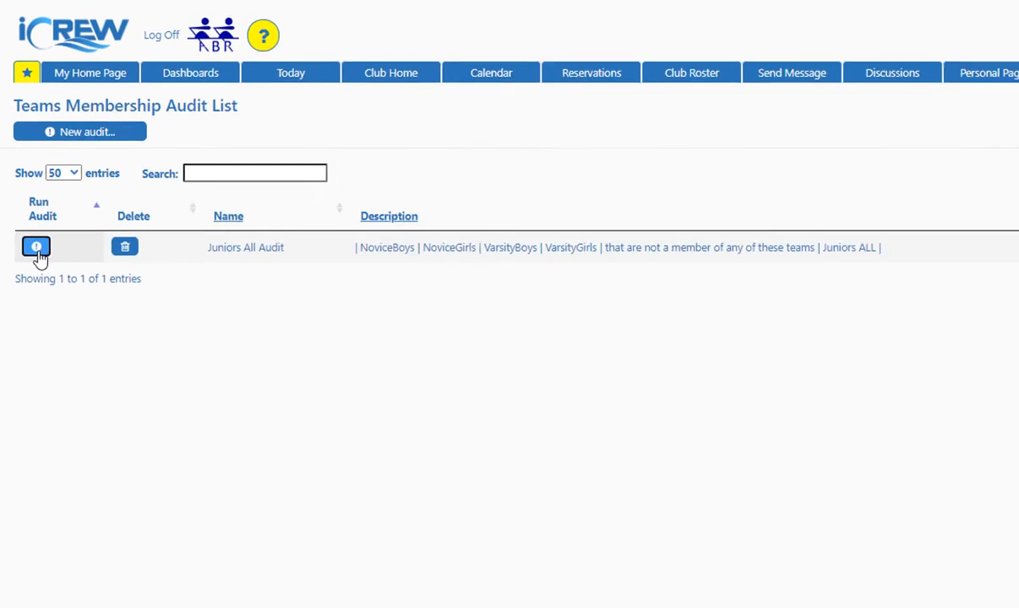
Re-run Juniors All Audit and confirm it reports no members missing from Juniors ALL.
click(36, 246)
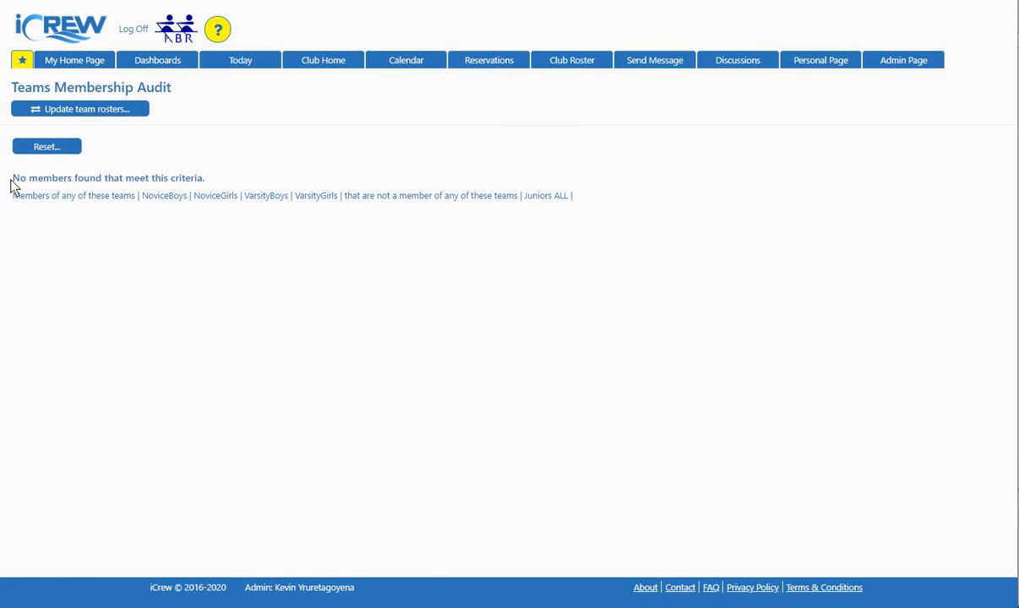
mouse_move(216, 186)
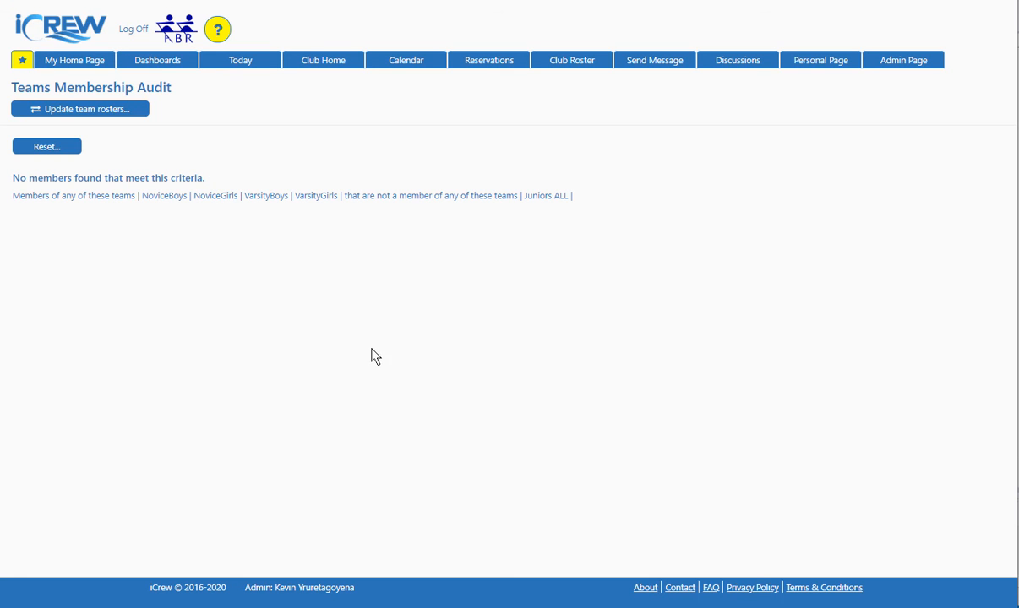
mouse_move(260, 291)
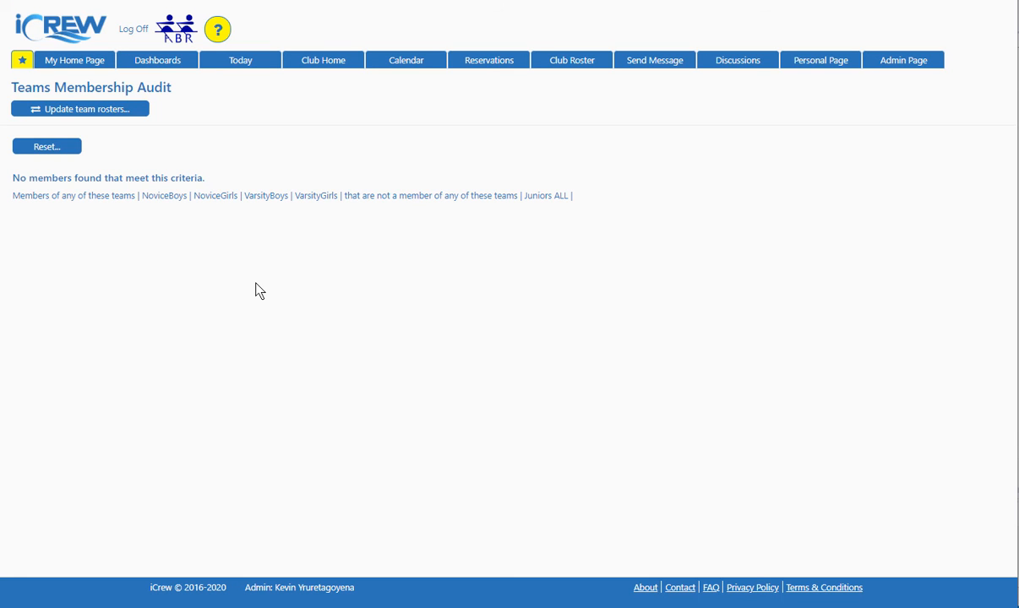